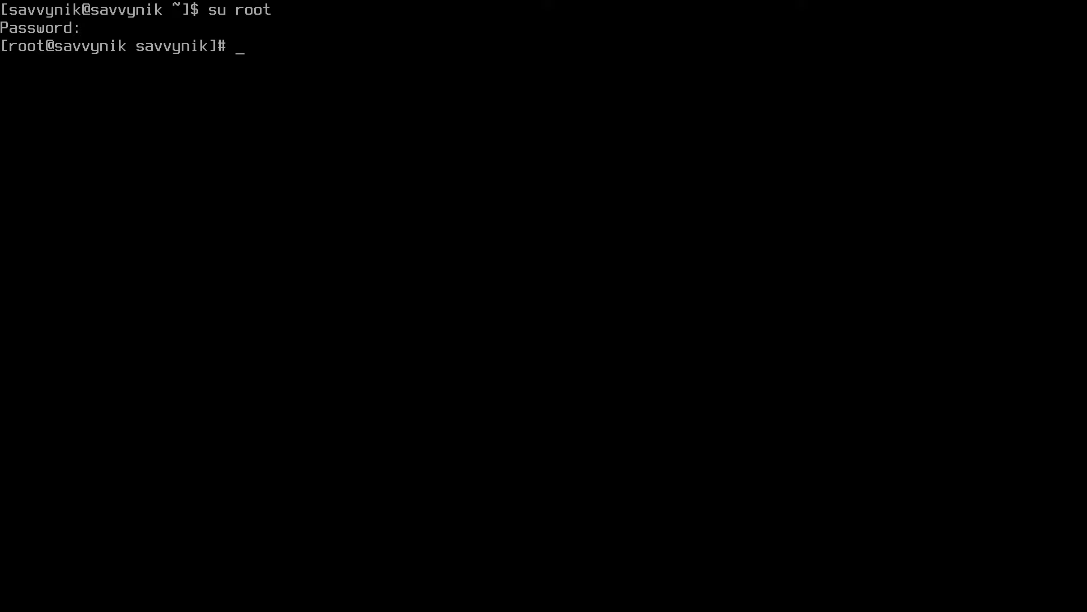
pyautogui.write('exit')
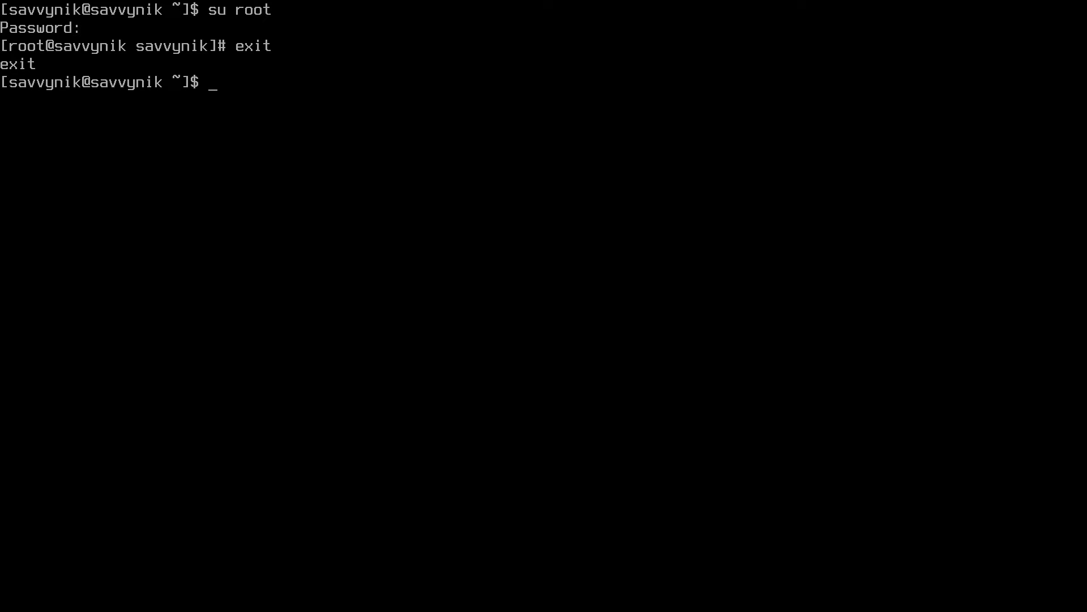
pyautogui.write('pac')
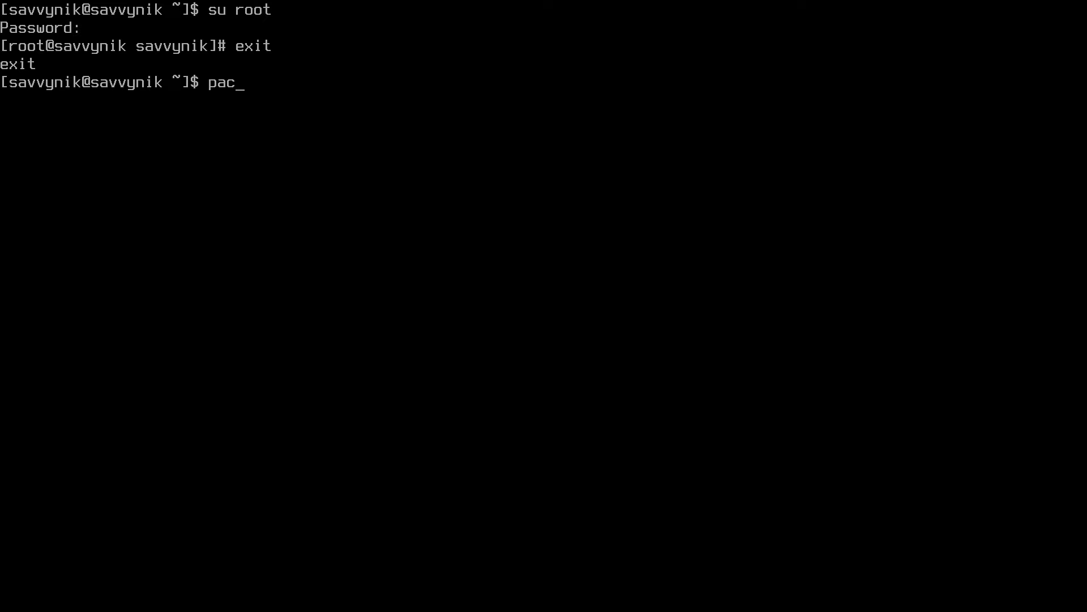
pyautogui.write('man -')
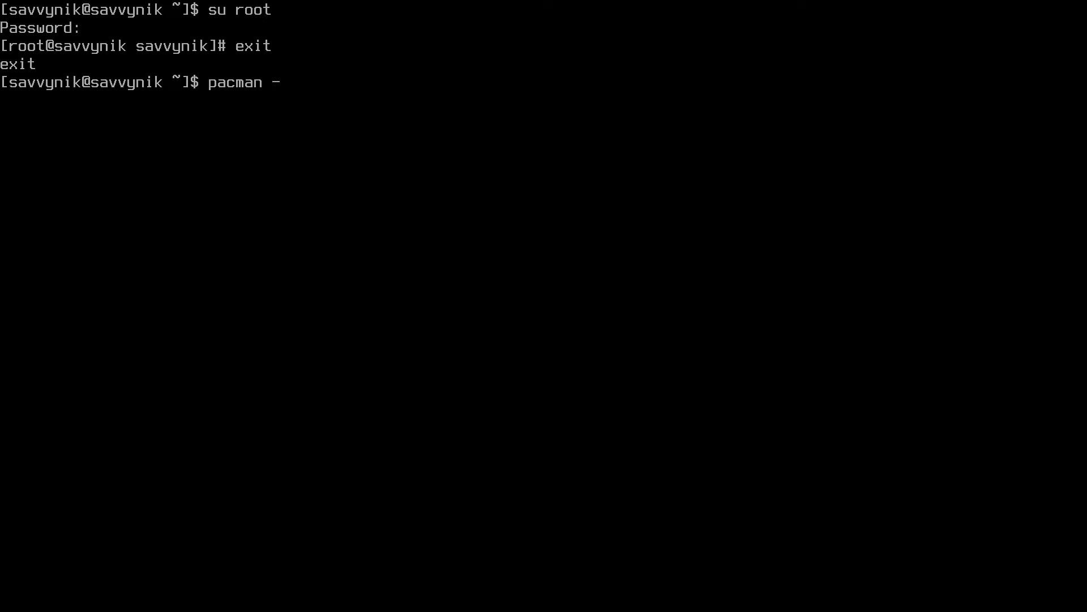
pyautogui.write('Sy')
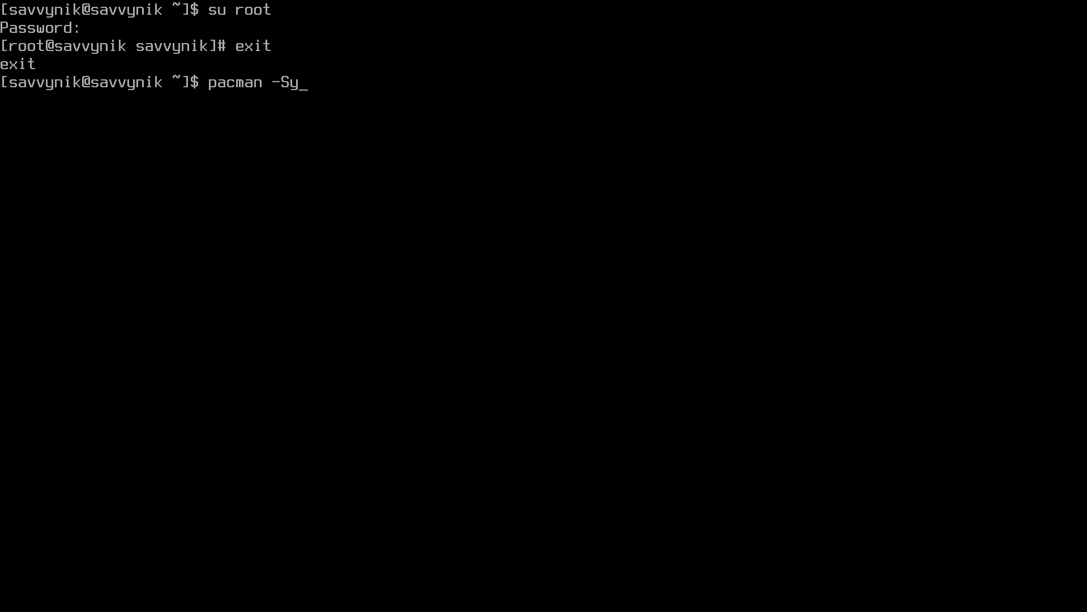
pyautogui.write('sudo')
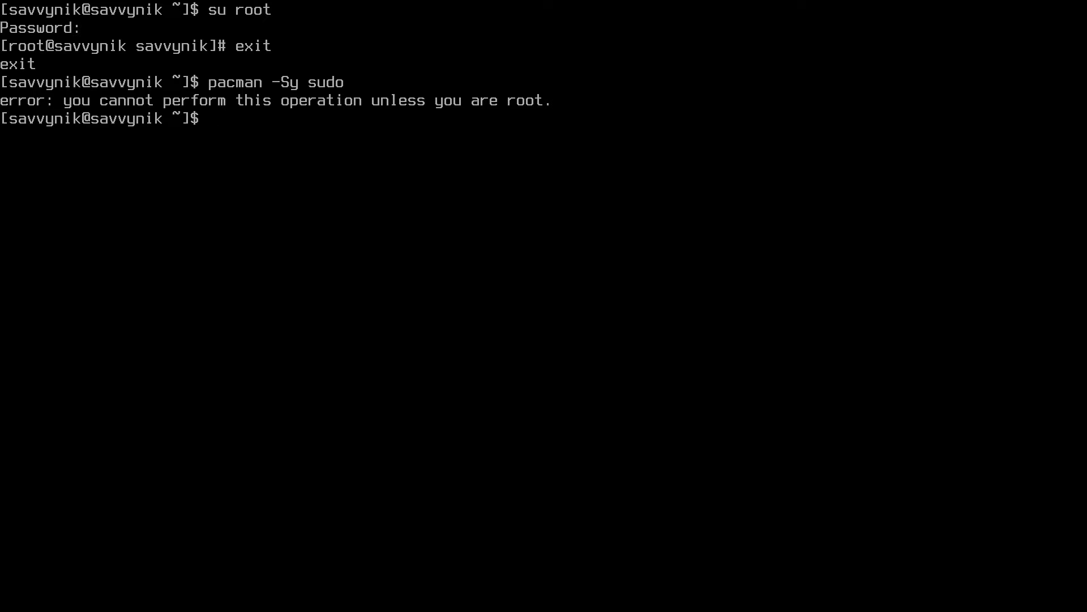
pyautogui.write('su root')
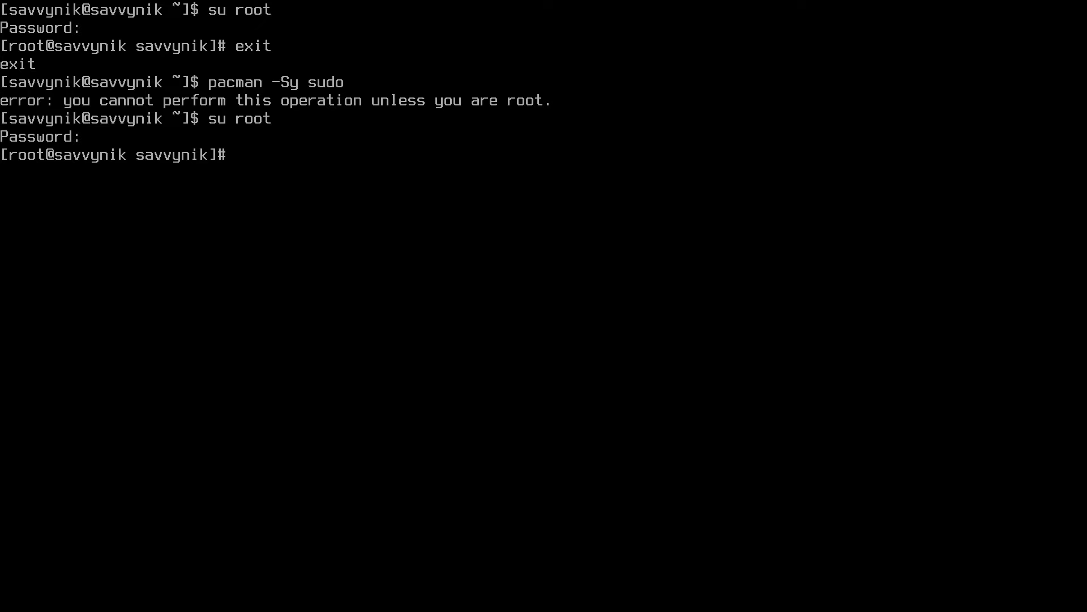
pyautogui.write('pa')
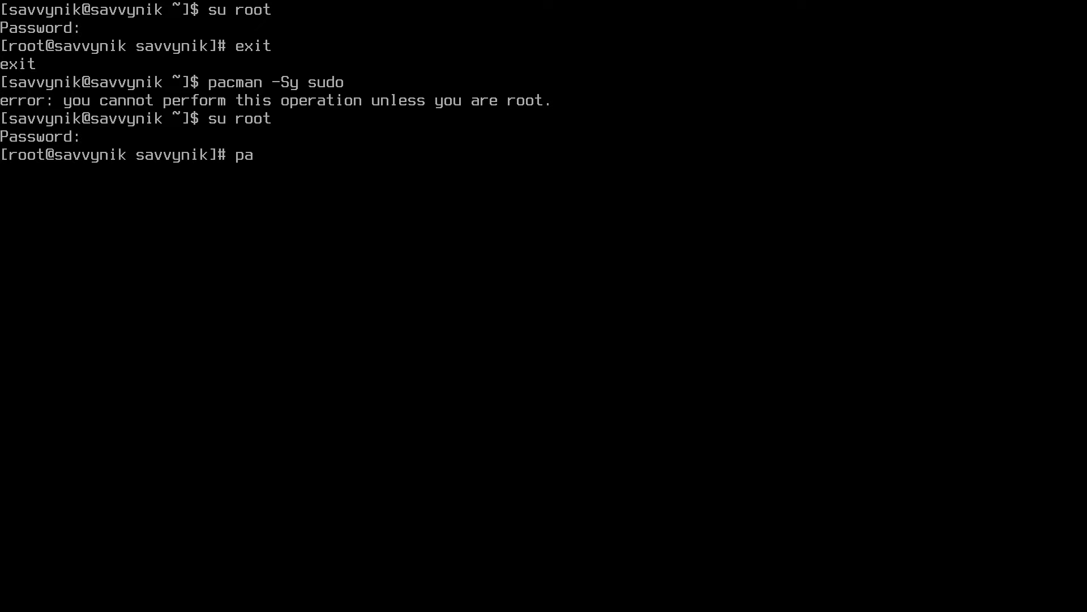
pyautogui.write('cman')
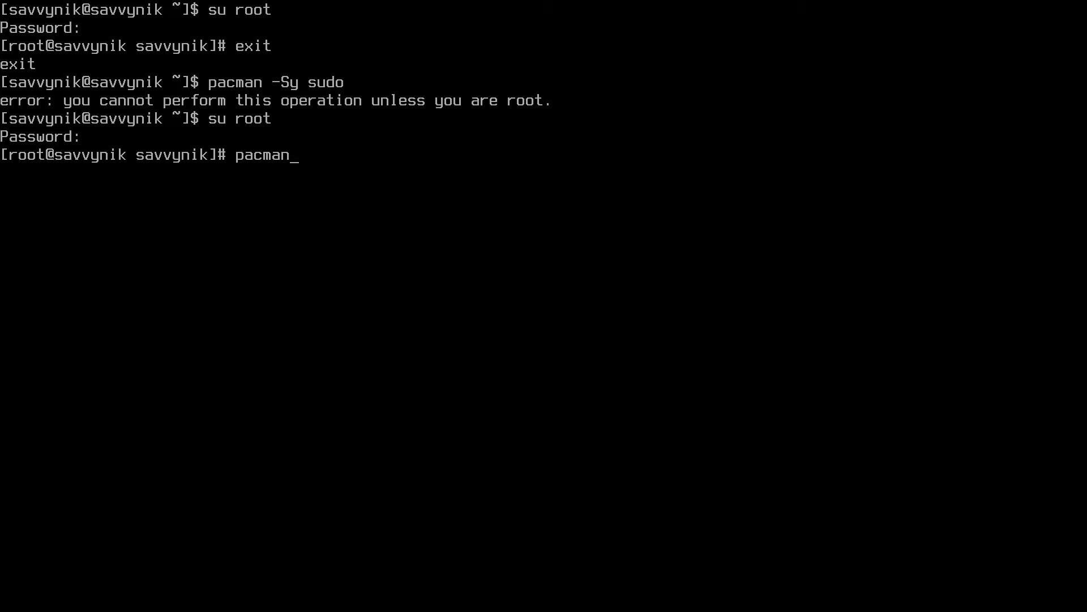
pyautogui.write('-Sy')
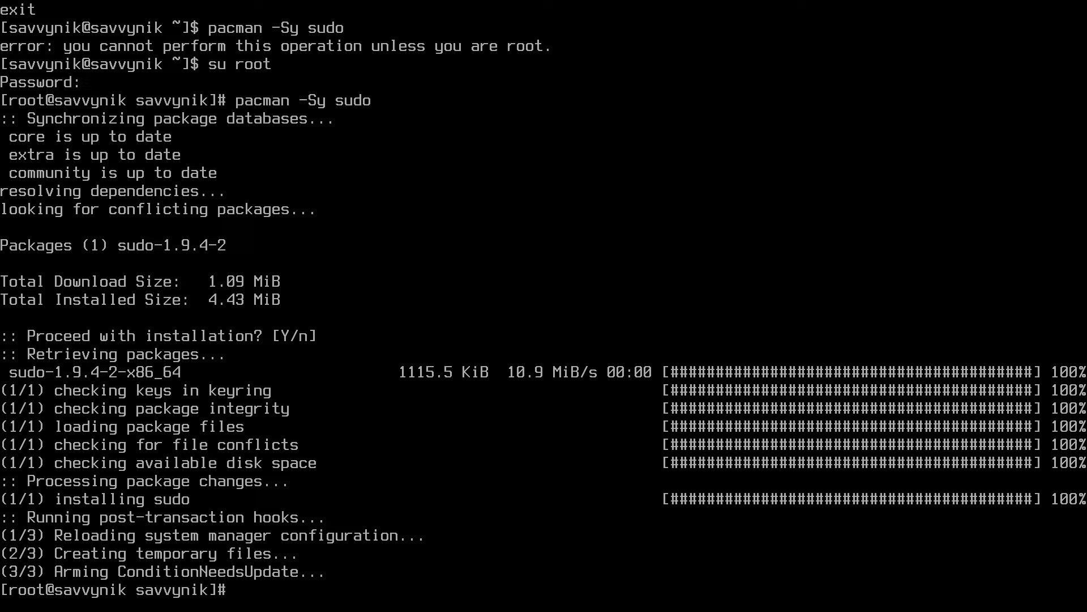
pyautogui.write('sudo')
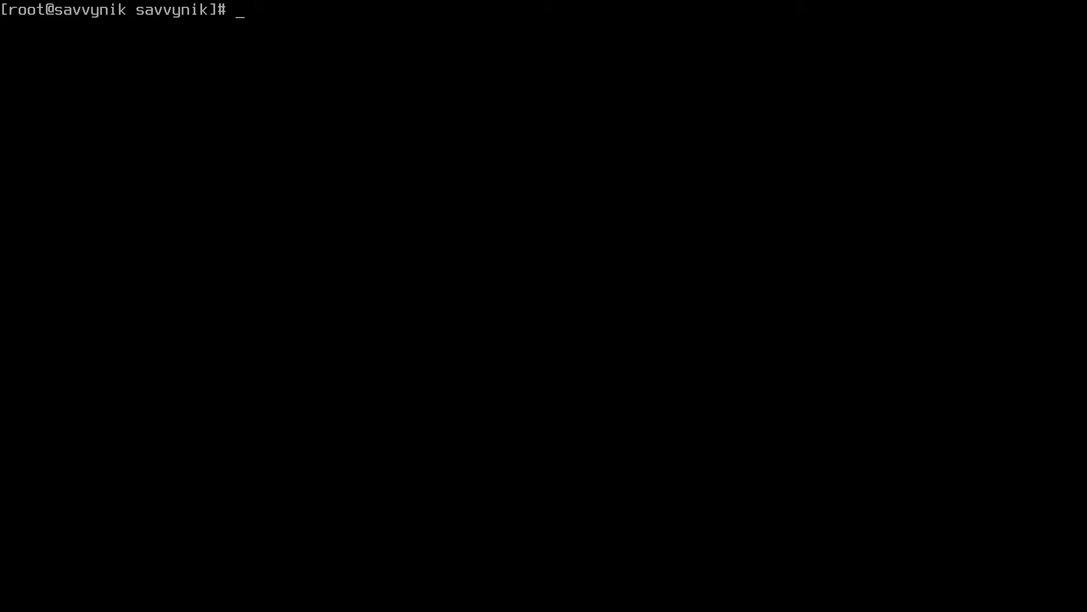
pyautogui.write('EDITOR')
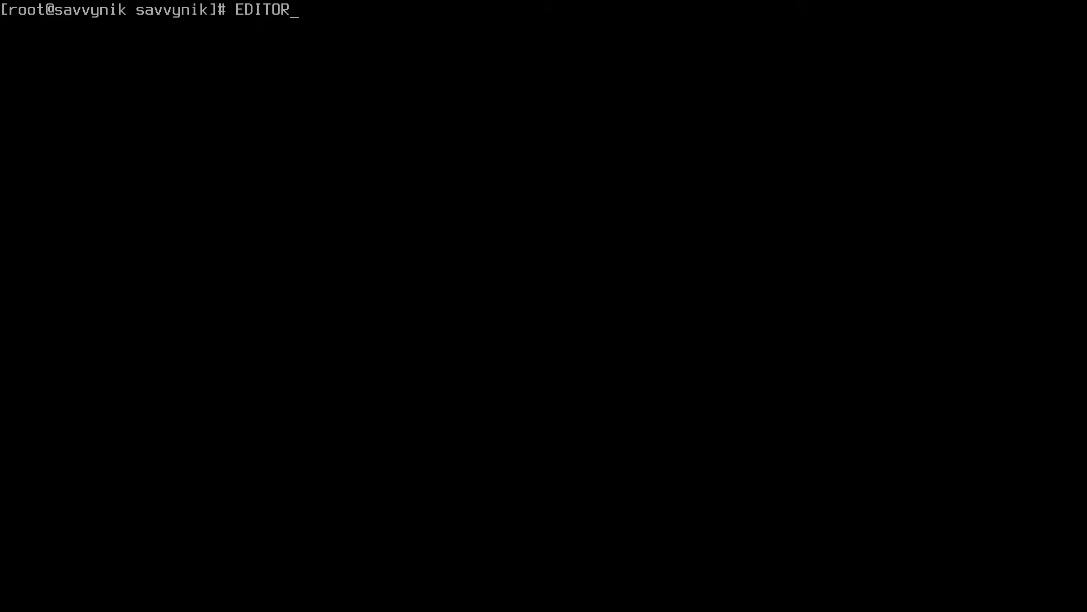
pyautogui.write('=')
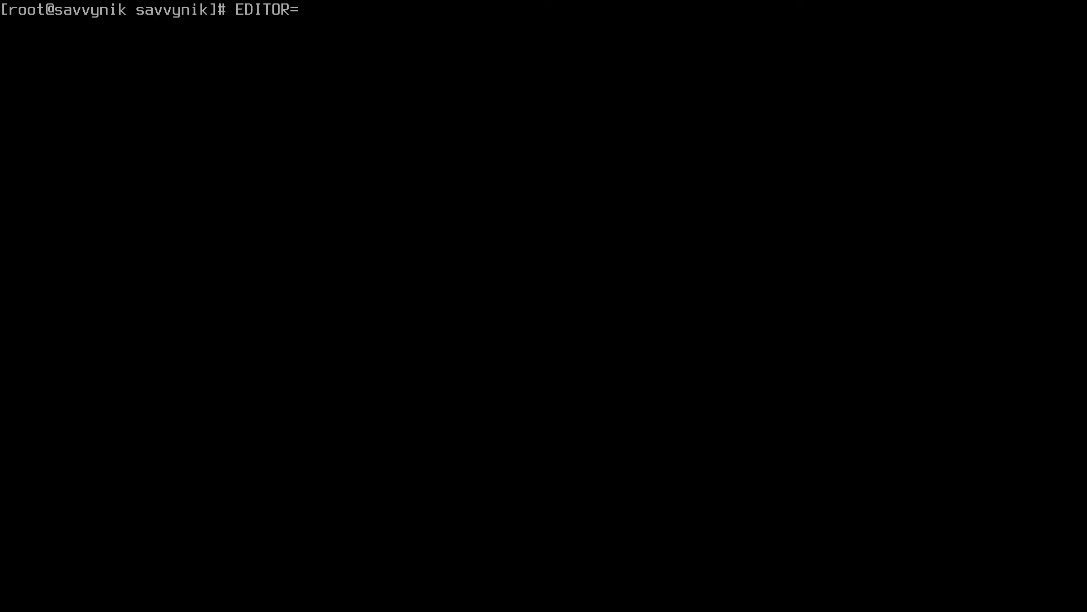
pyautogui.write('vim')
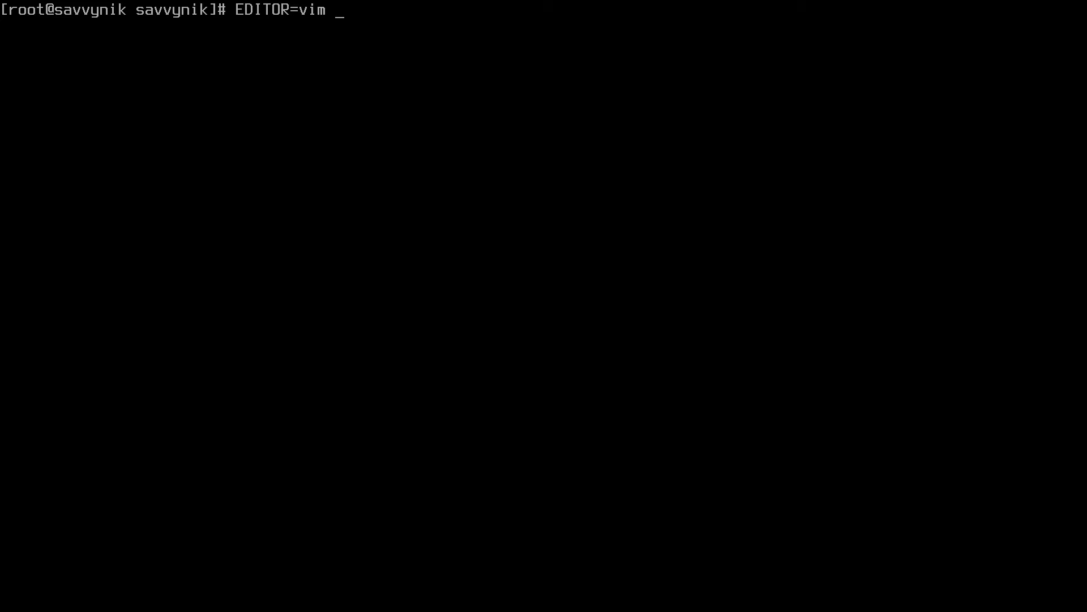
pyautogui.write('vi')
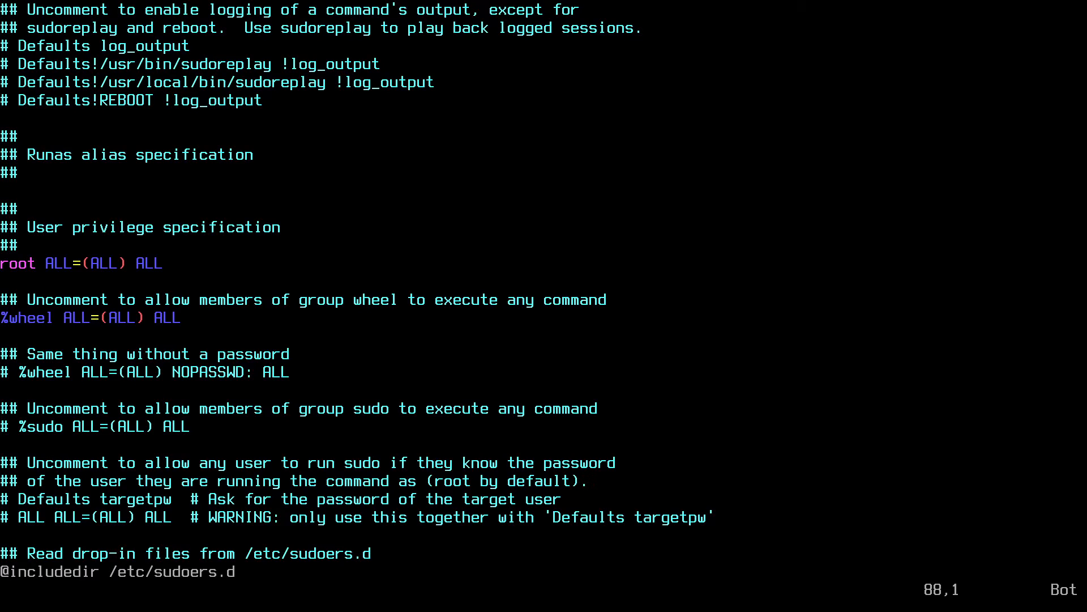
pyautogui.write(':x')
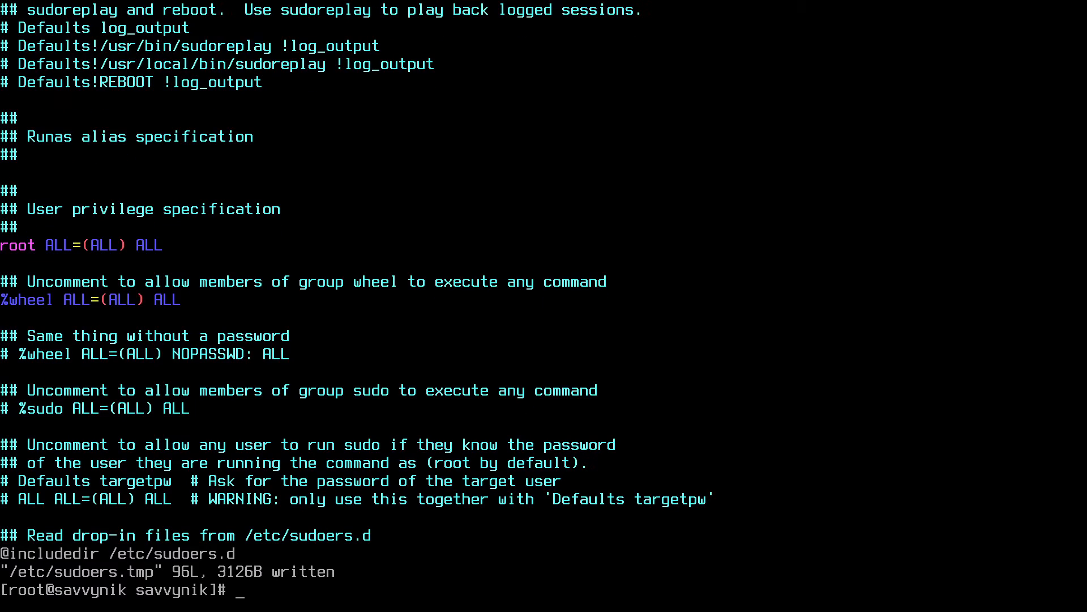
pyautogui.write('clear')
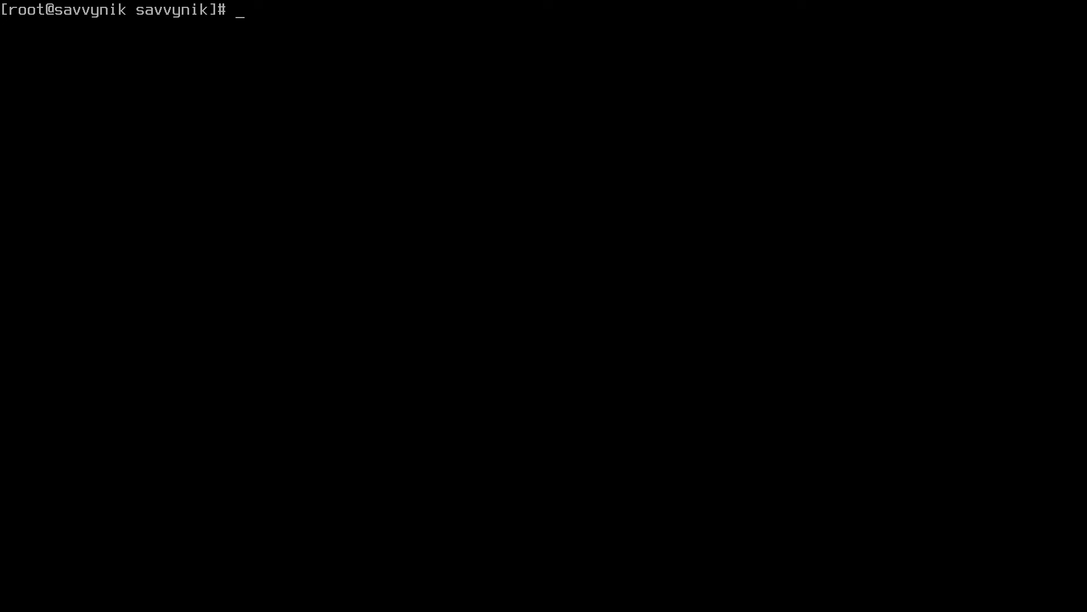
pyautogui.write('exit')
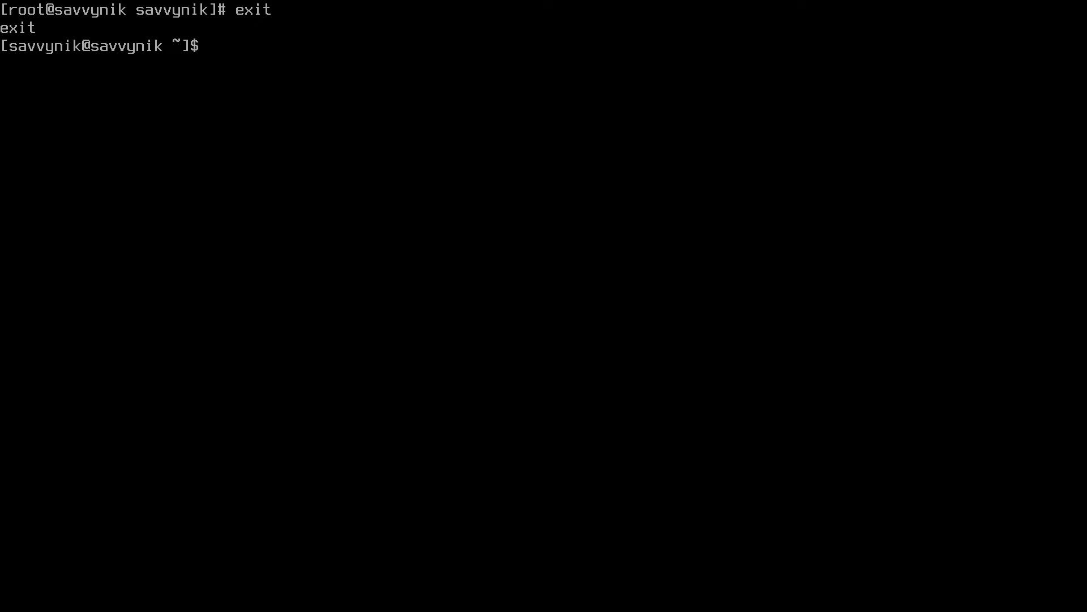
pyautogui.write('sudo')
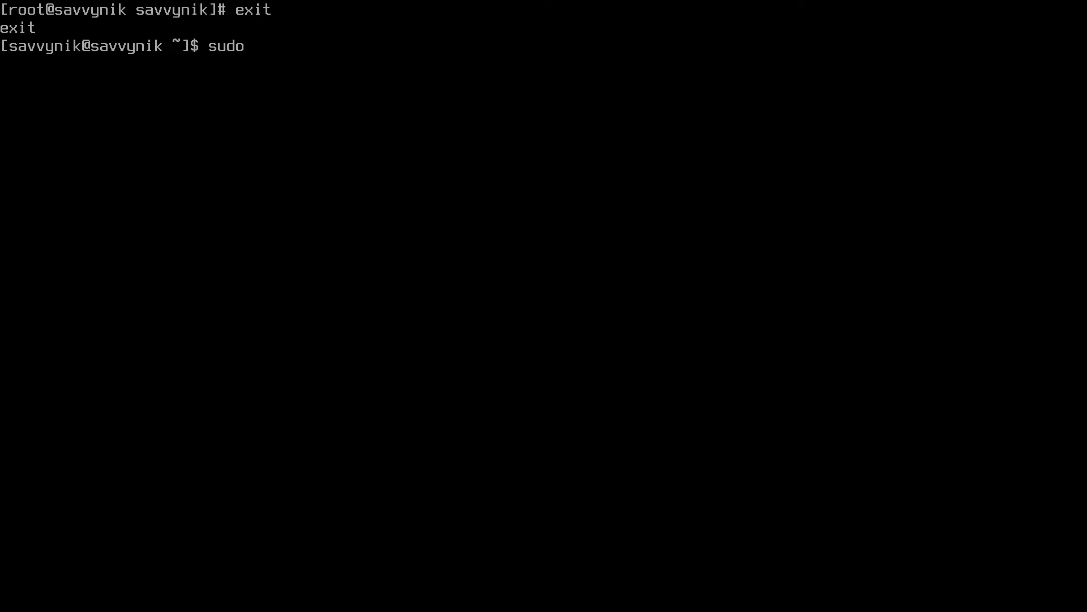
pyautogui.write('pacman -S')
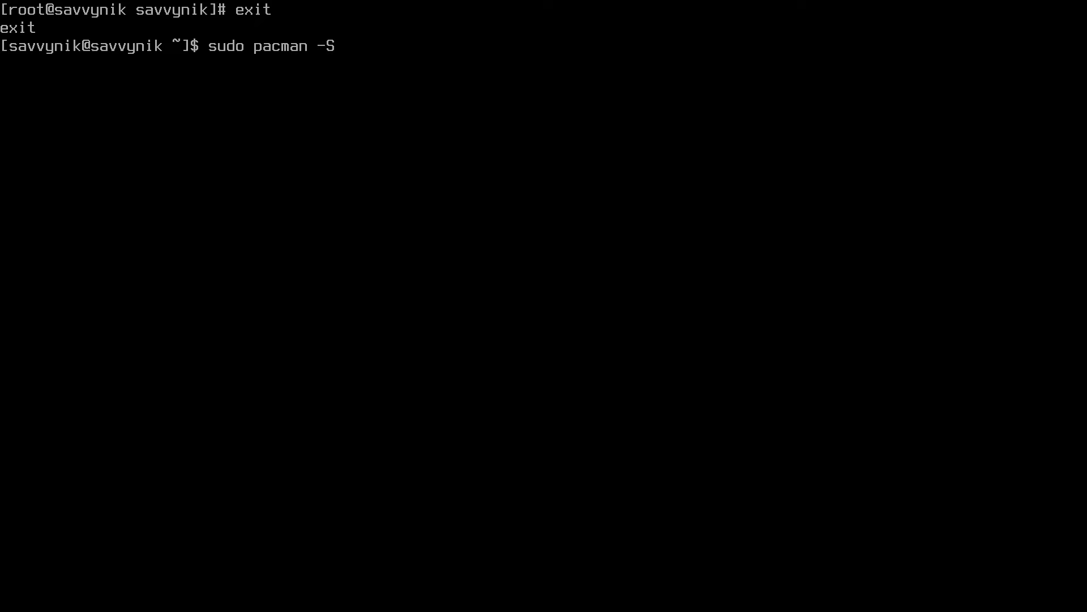
pyautogui.write('y')
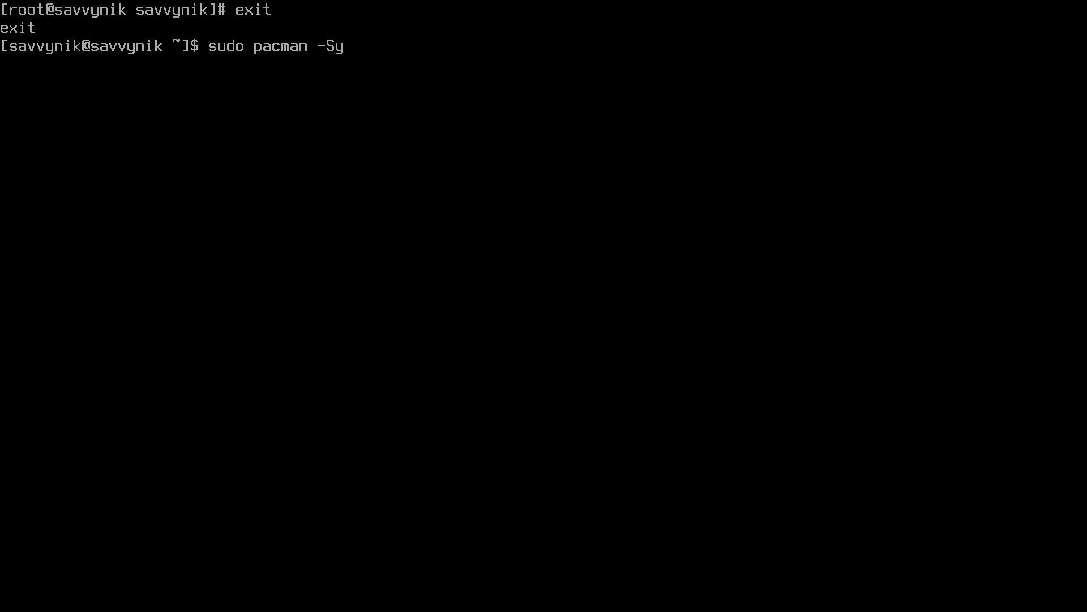
pyautogui.write('neofe')
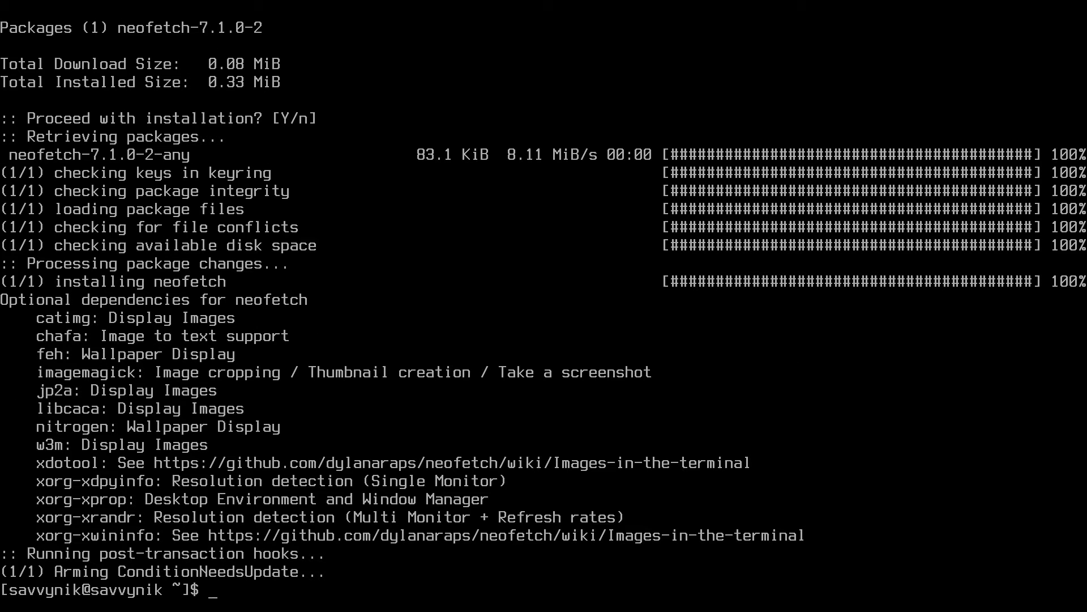
pyautogui.write('neofetch')
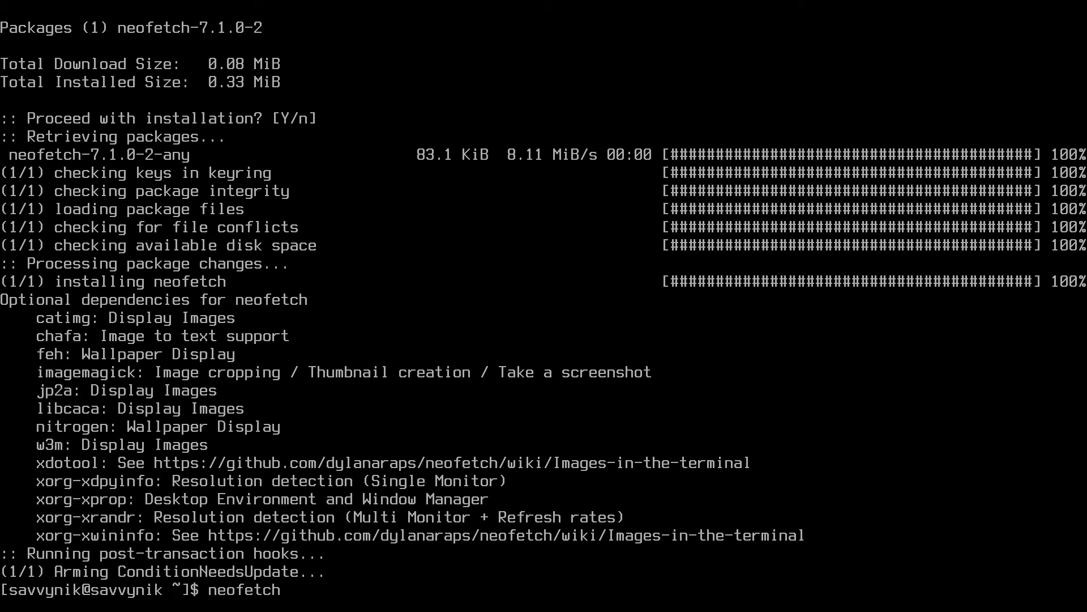
pyautogui.write('pacman -Sy htop')
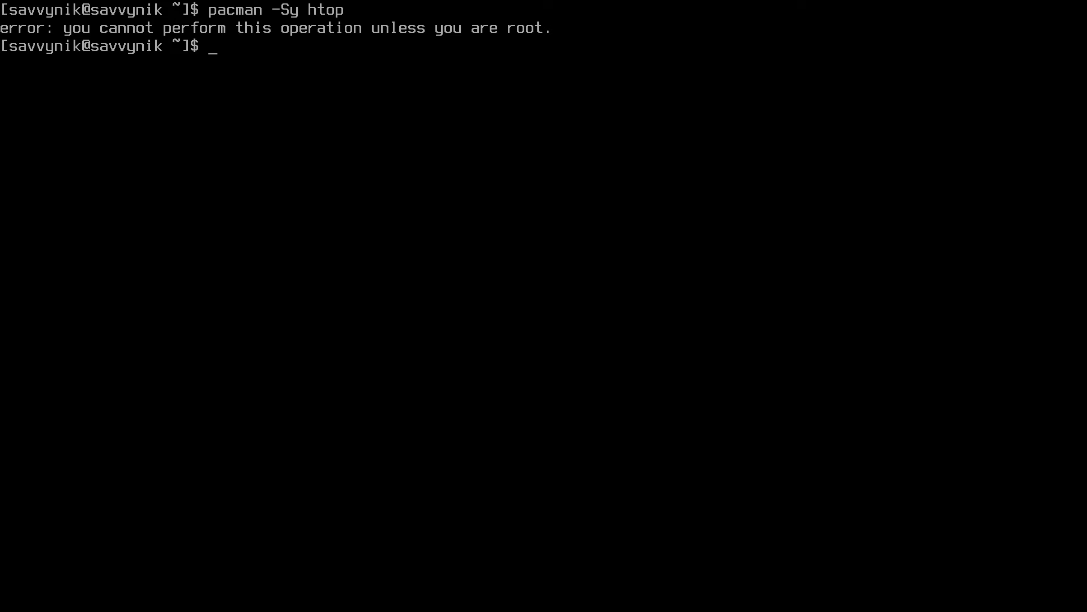
pyautogui.write('g')
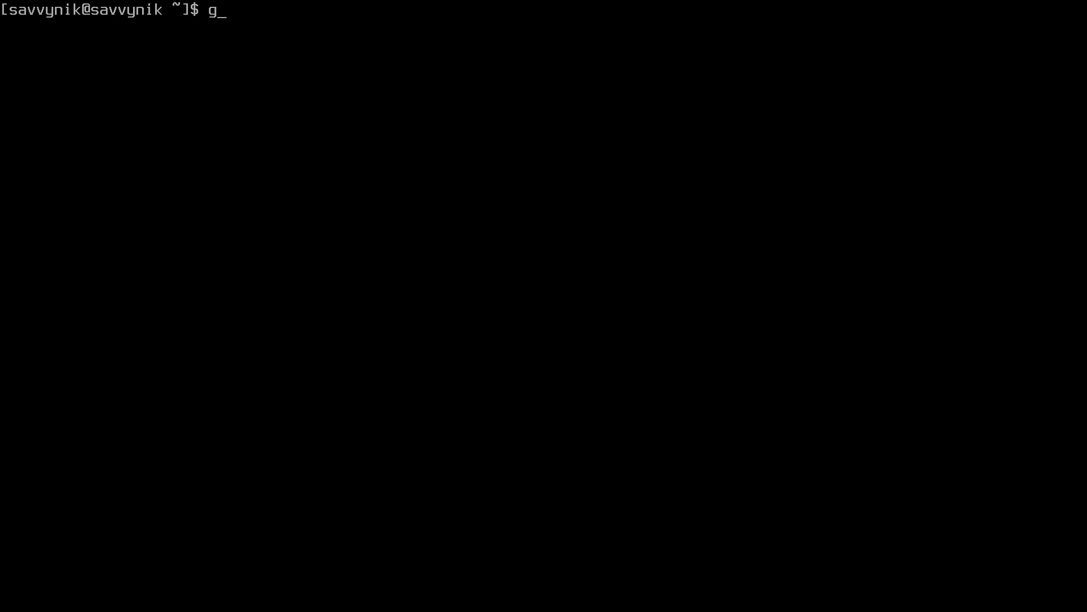
pyautogui.write('roups savvynik')
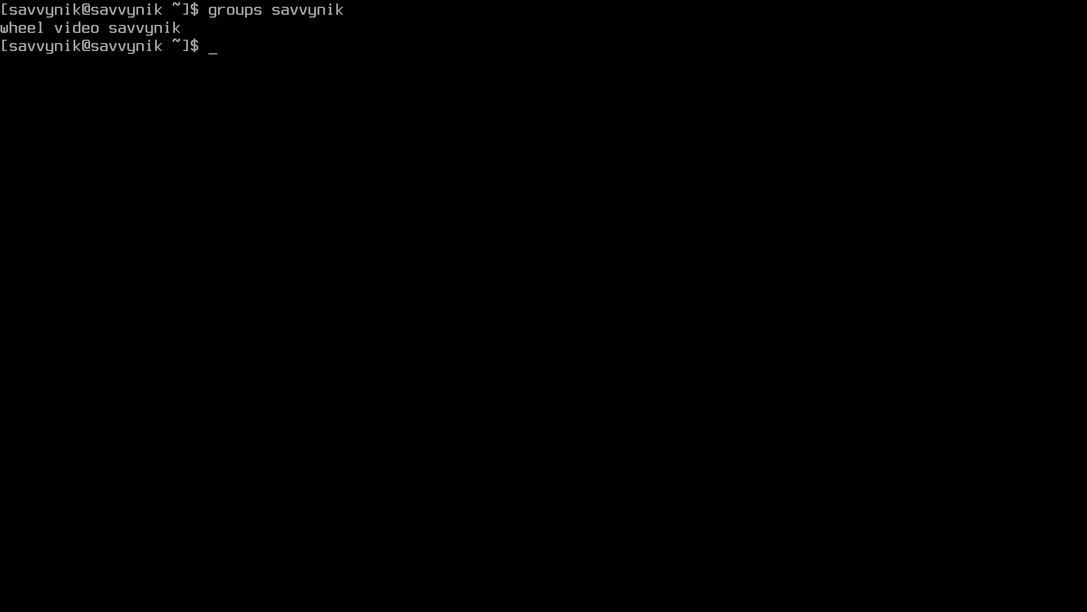
pyautogui.write('u')
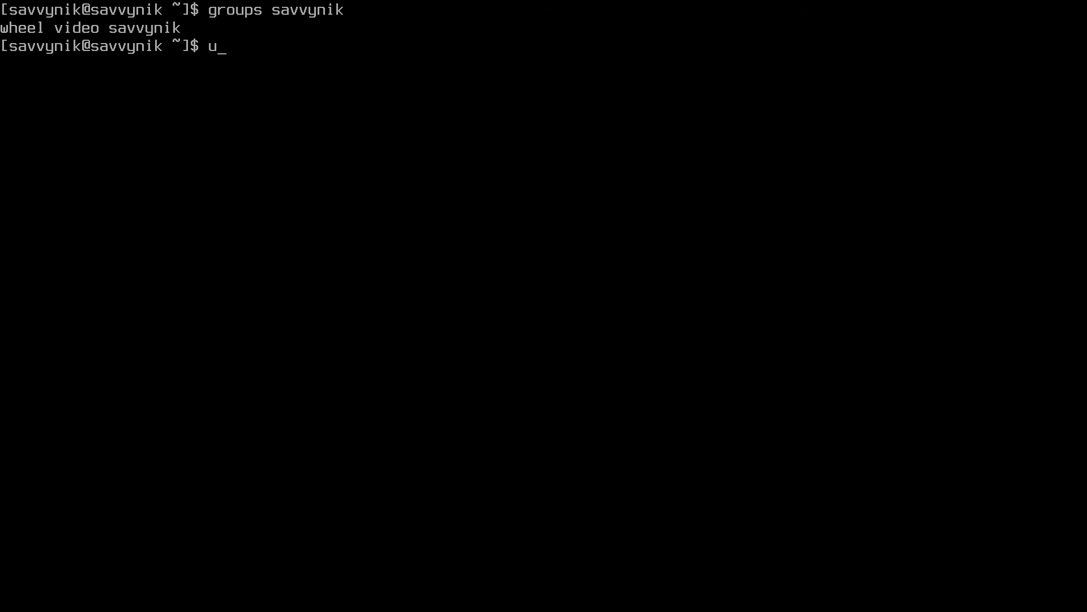
pyautogui.write('sdo')
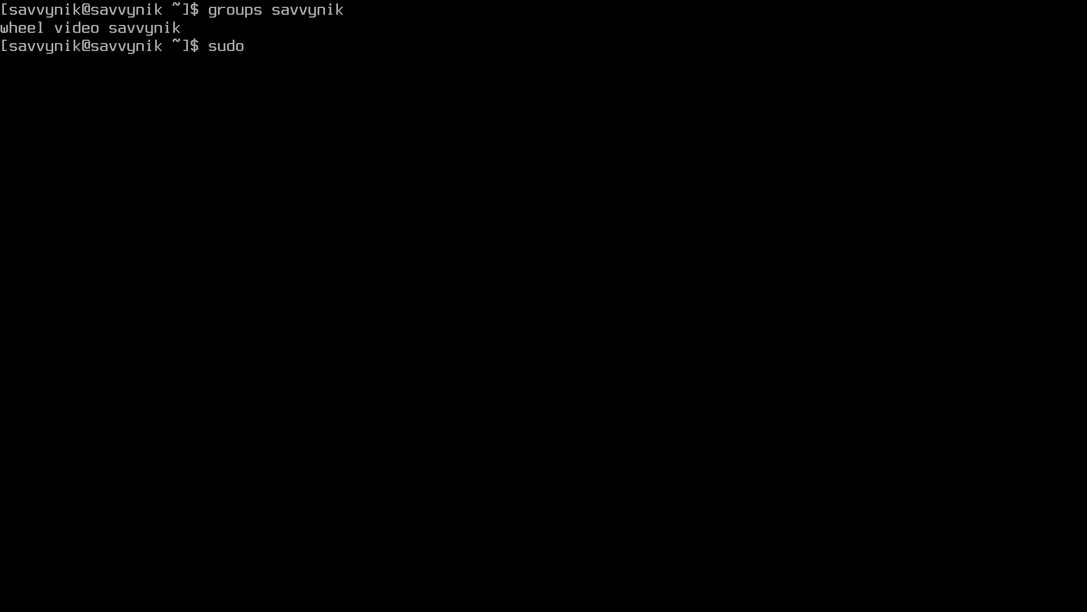
pyautogui.write('u')
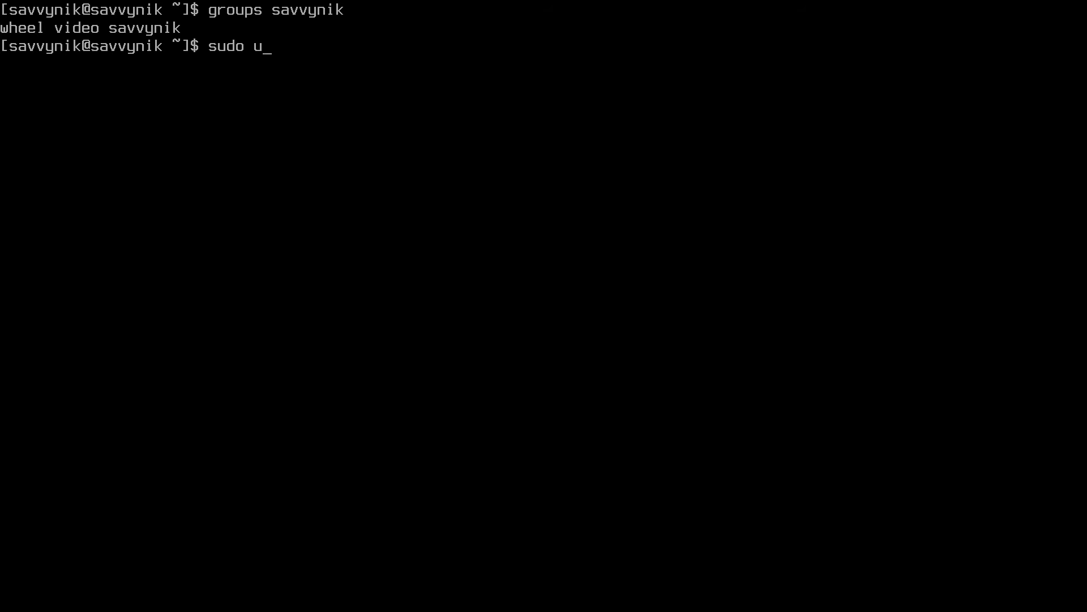
pyautogui.write('sermod')
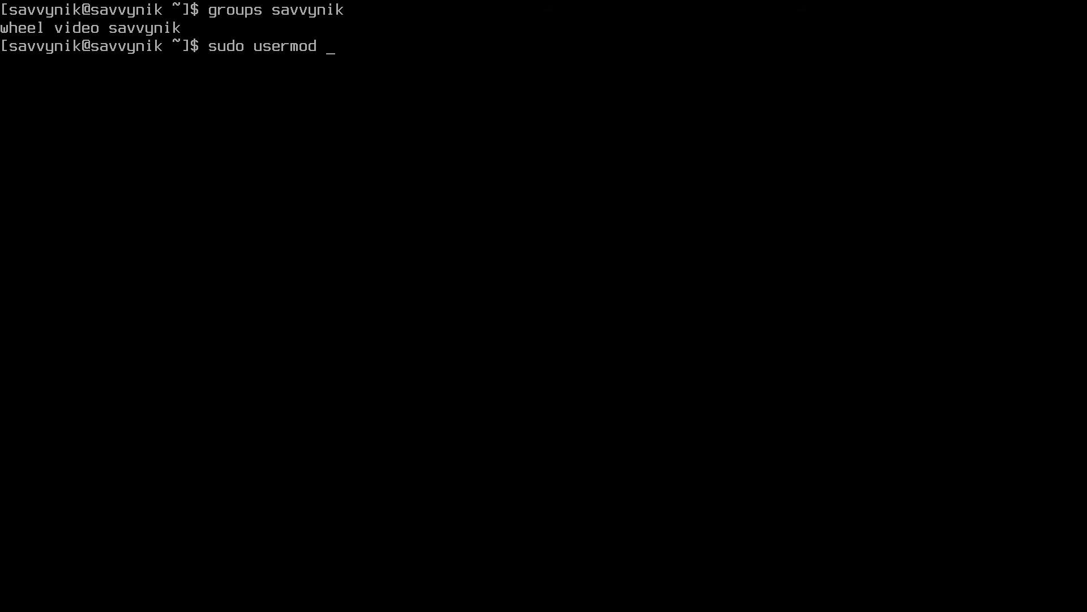
pyautogui.write('-a')
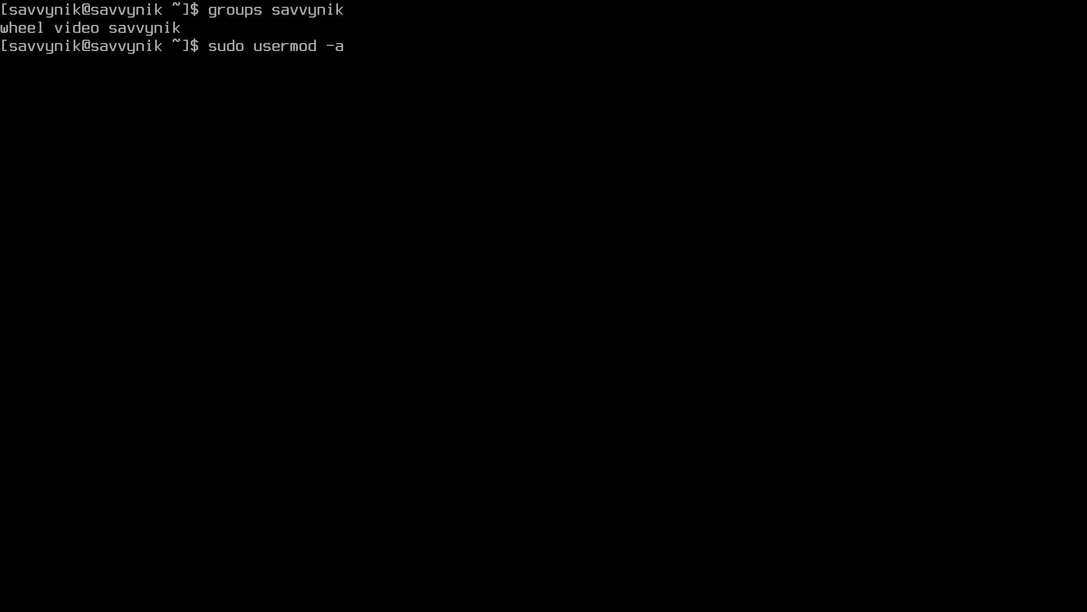
pyautogui.write('-G')
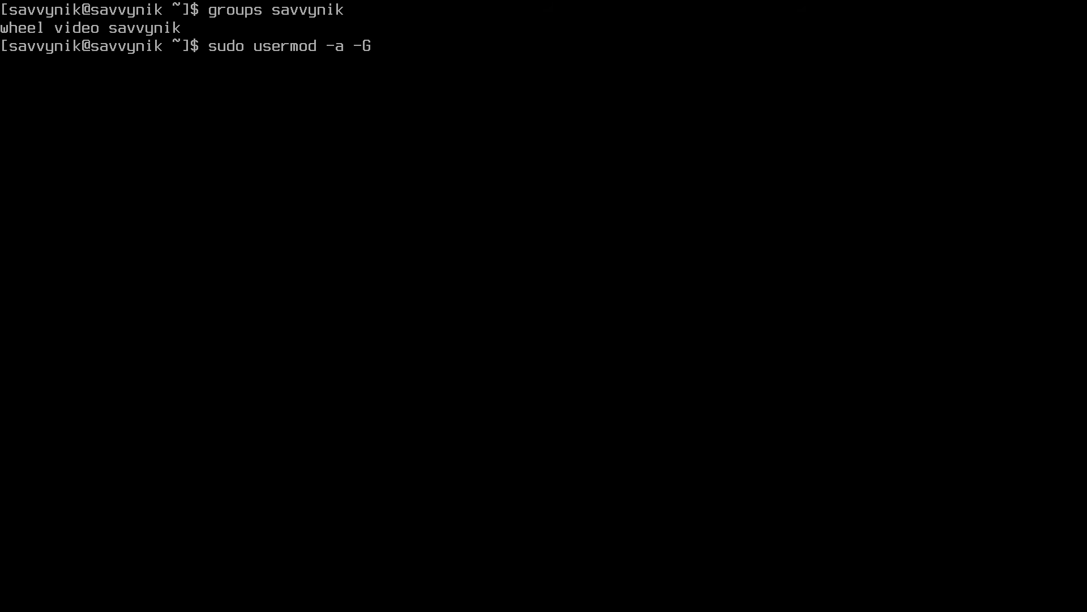
pyautogui.write('wheel')
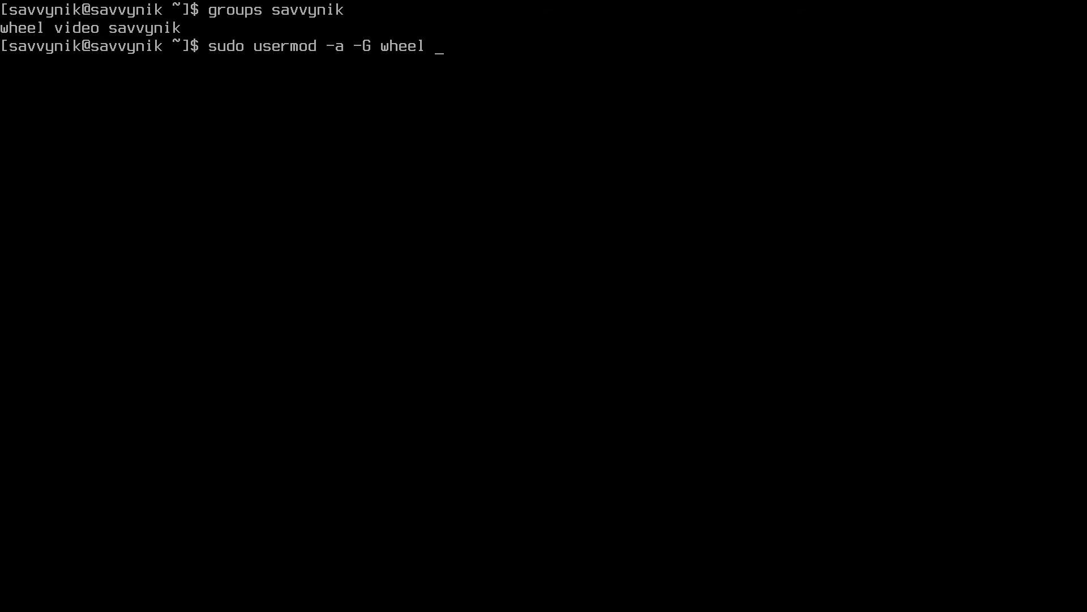
pyautogui.write('savvynik')
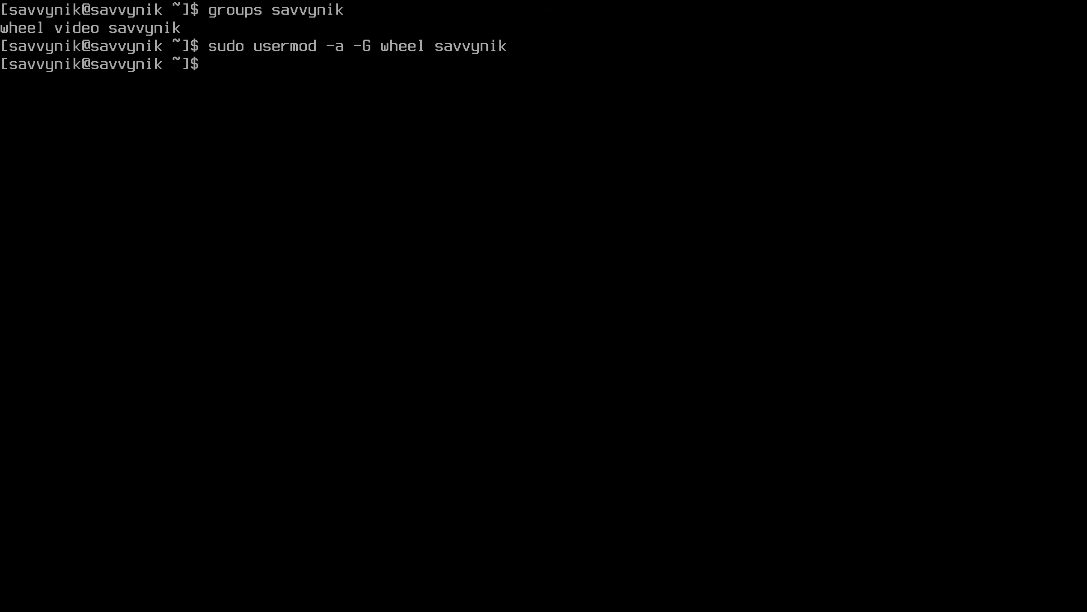
pyautogui.write('groups')
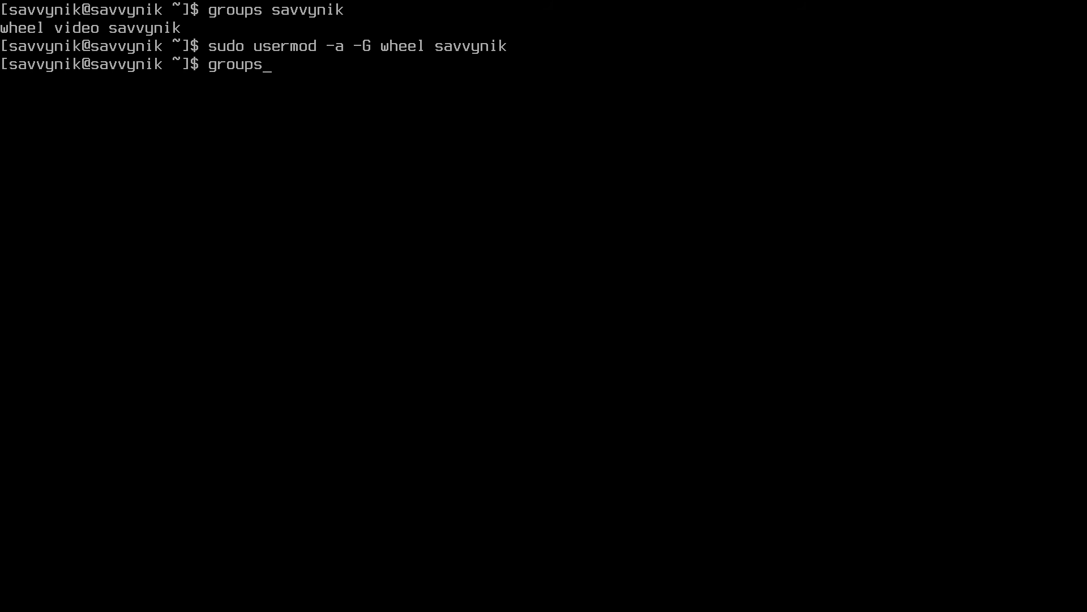
pyautogui.write('savvynik')
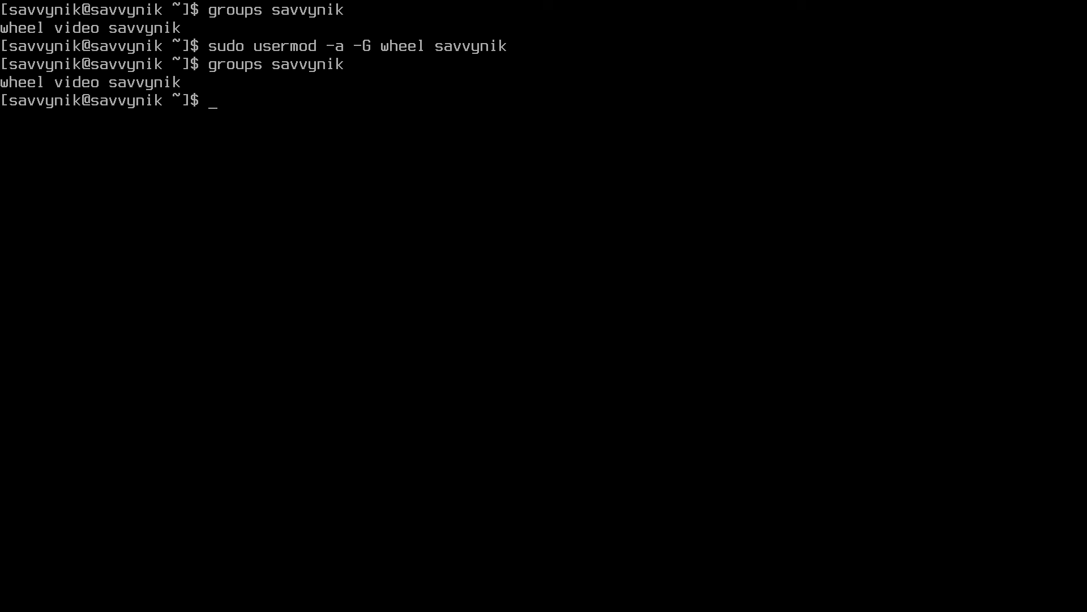
pyautogui.write('groups')
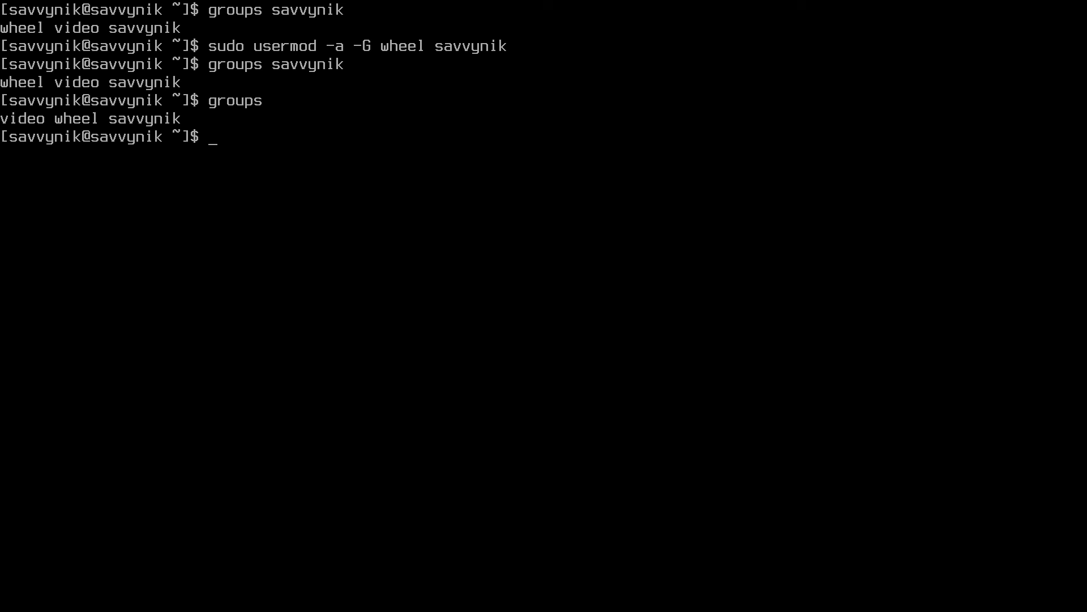